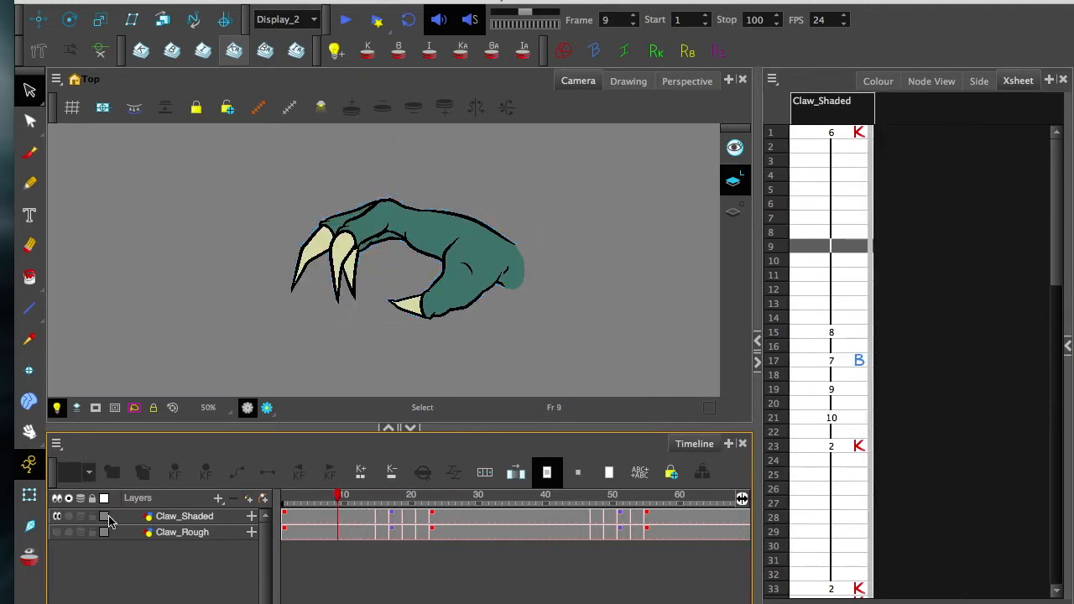
Step: Mark the shaded claw's drawing 6 at frame 55 as a key drawing
{"action": "left_click", "coordinate": [350, 494]}
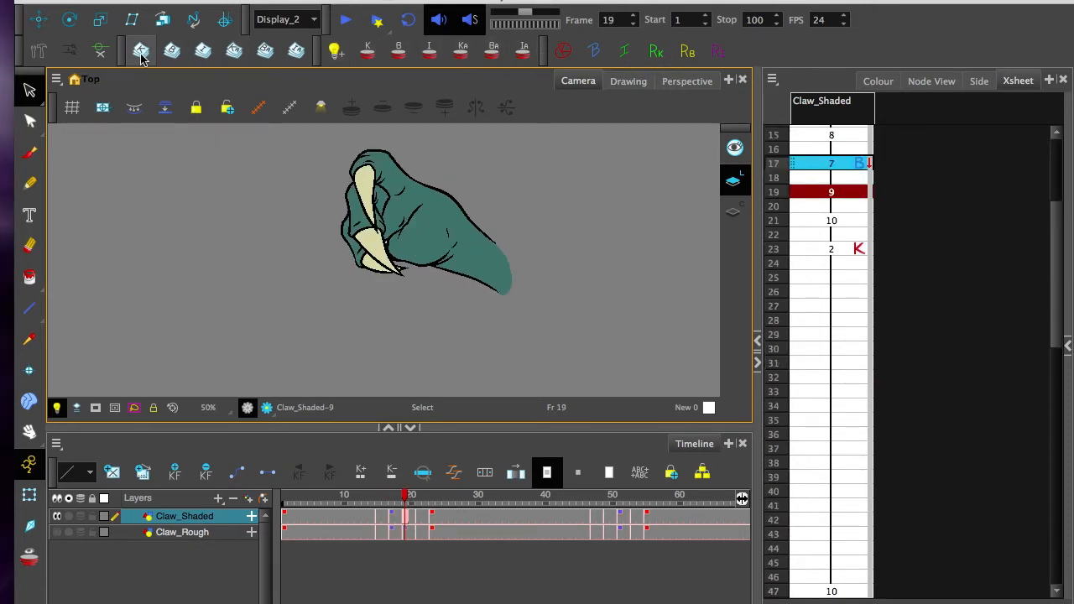
{"action": "mouse_move", "coordinate": [140, 51]}
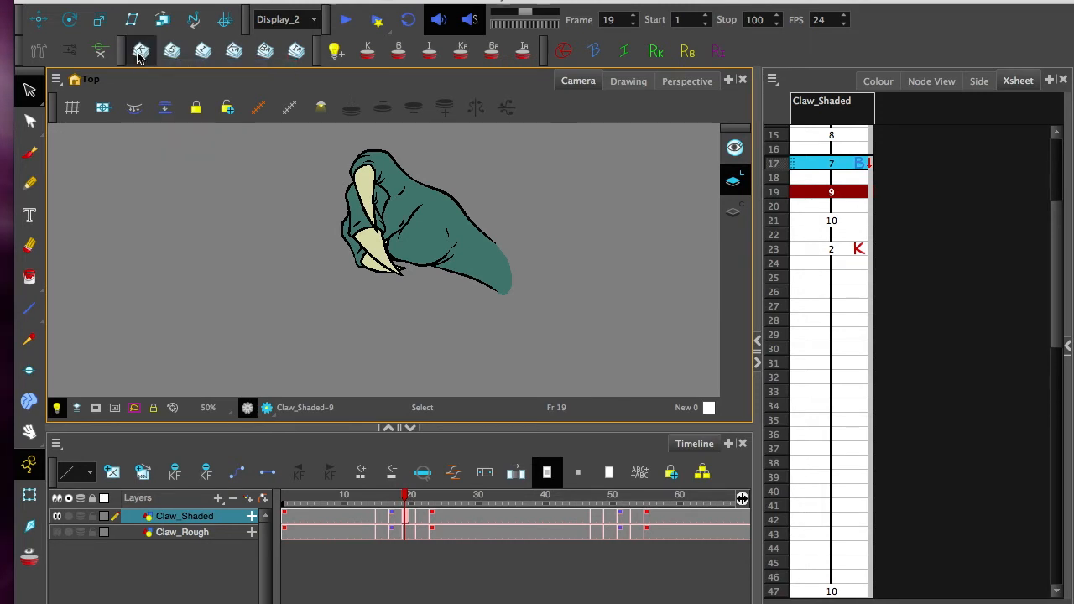
{"action": "mouse_move", "coordinate": [141, 52]}
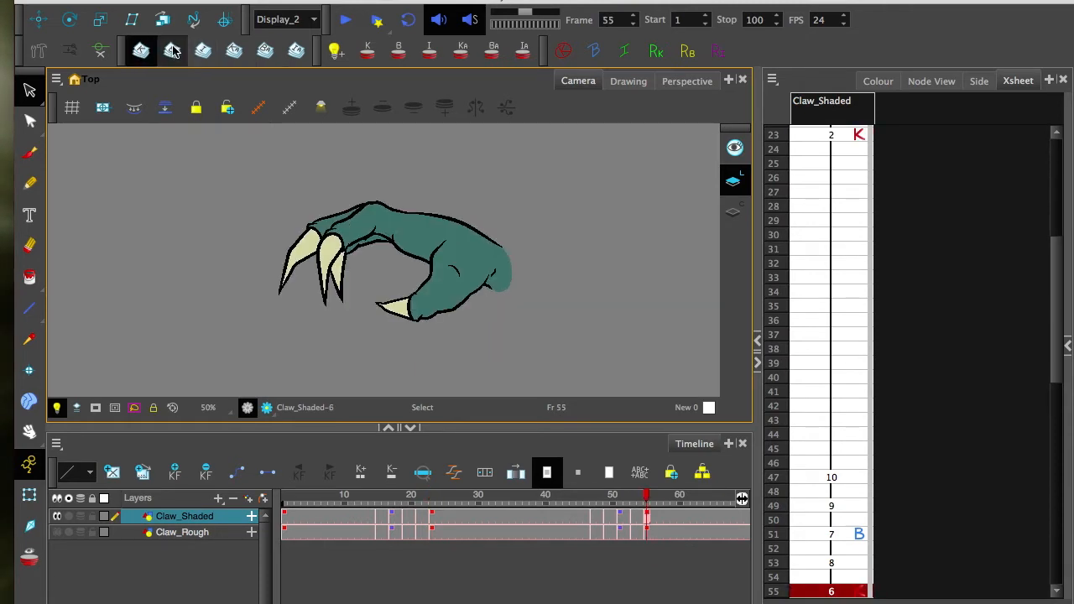
{"action": "left_click", "coordinate": [391, 494]}
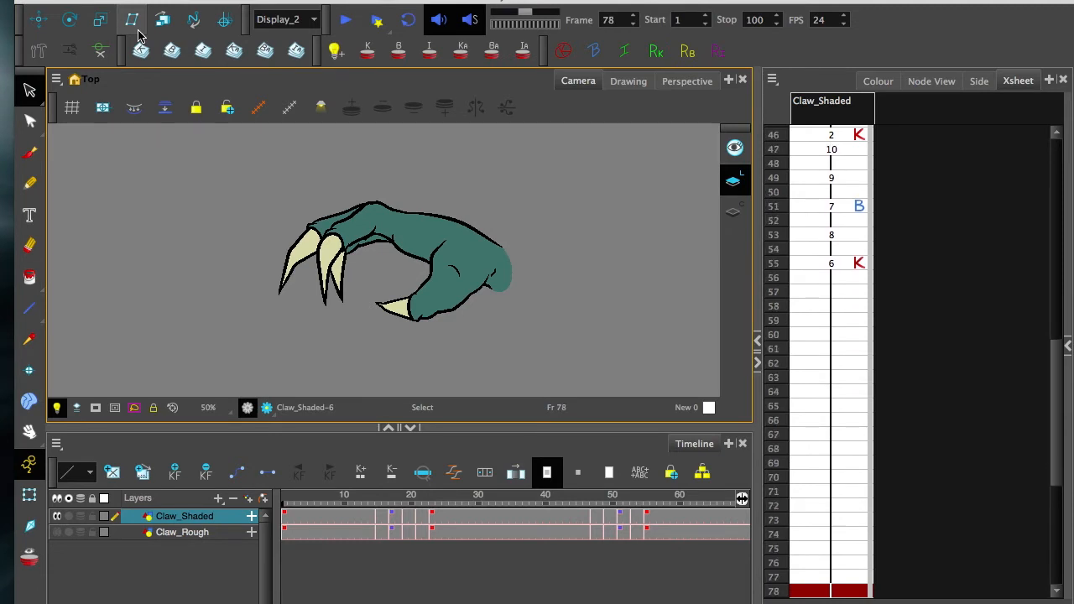
Step: Hide Claw_Shaded and show the rough claw sketch with onion skin
{"action": "left_click", "coordinate": [384, 493]}
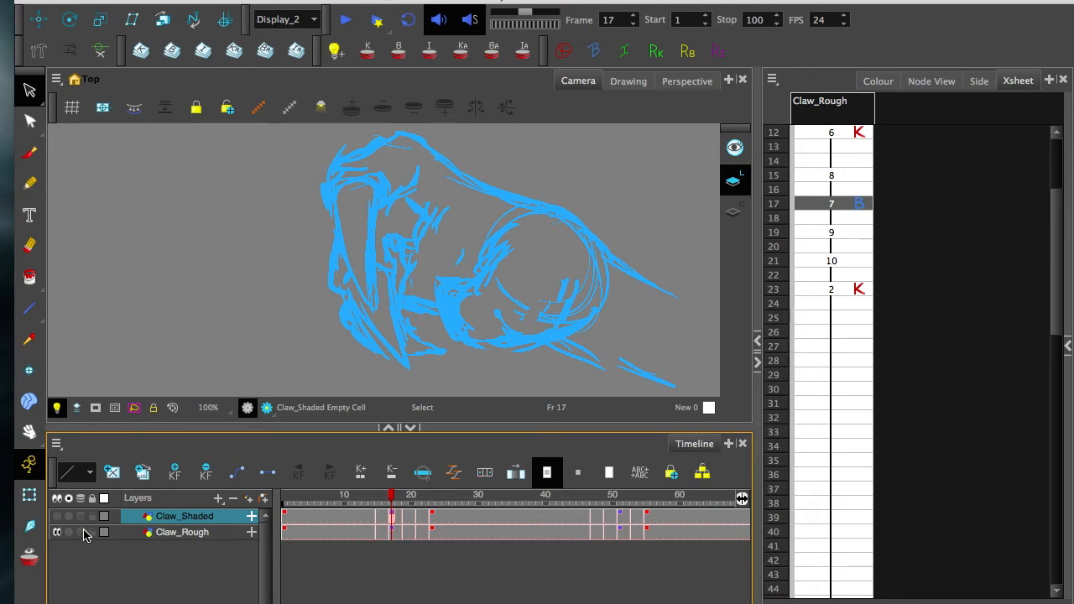
{"action": "mouse_move", "coordinate": [89, 537]}
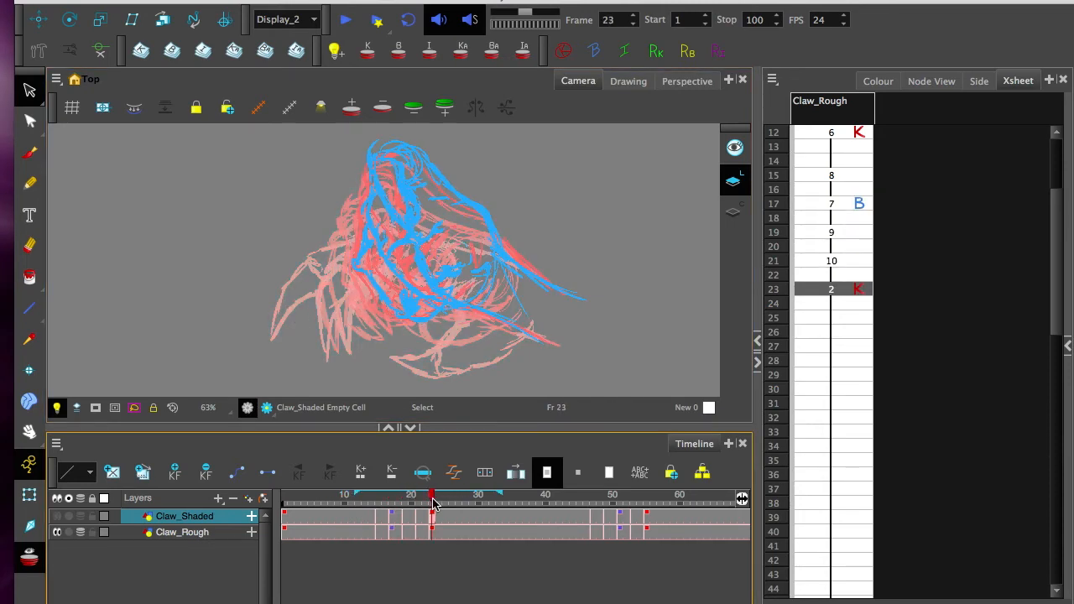
Step: Show rough drawing 7 at frame 17 in the Drawing view, onion-skinning key drawings
{"action": "left_click", "coordinate": [378, 495]}
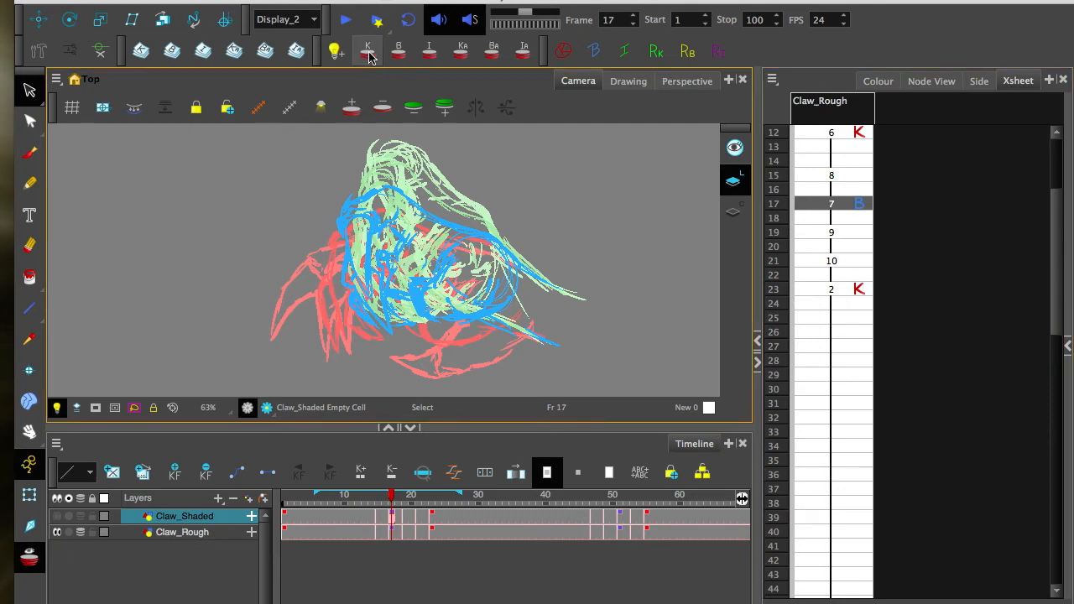
{"action": "left_click", "coordinate": [182, 532]}
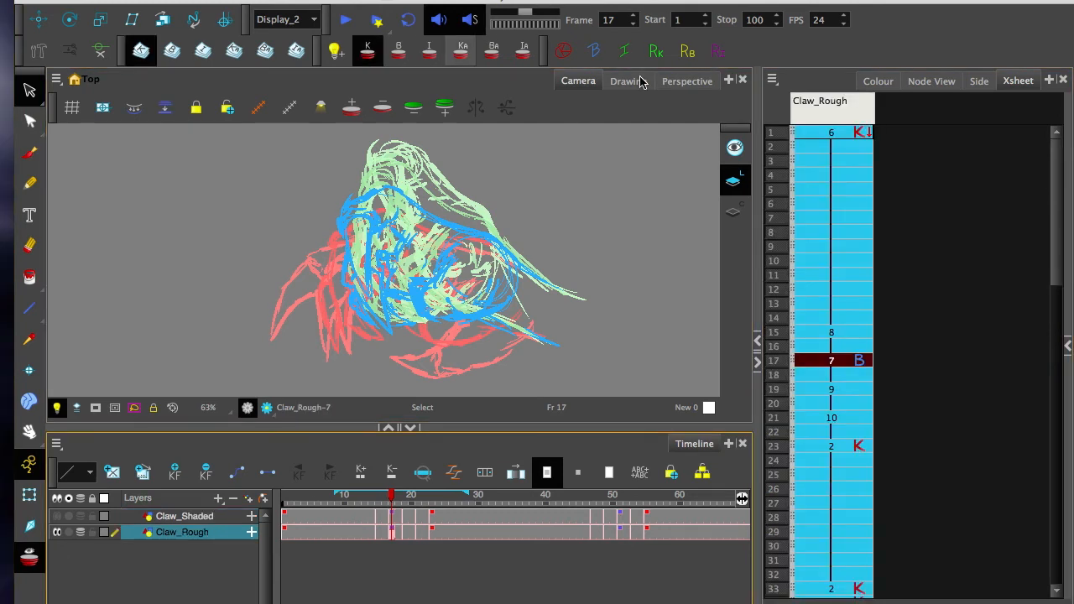
{"action": "left_click", "coordinate": [629, 81]}
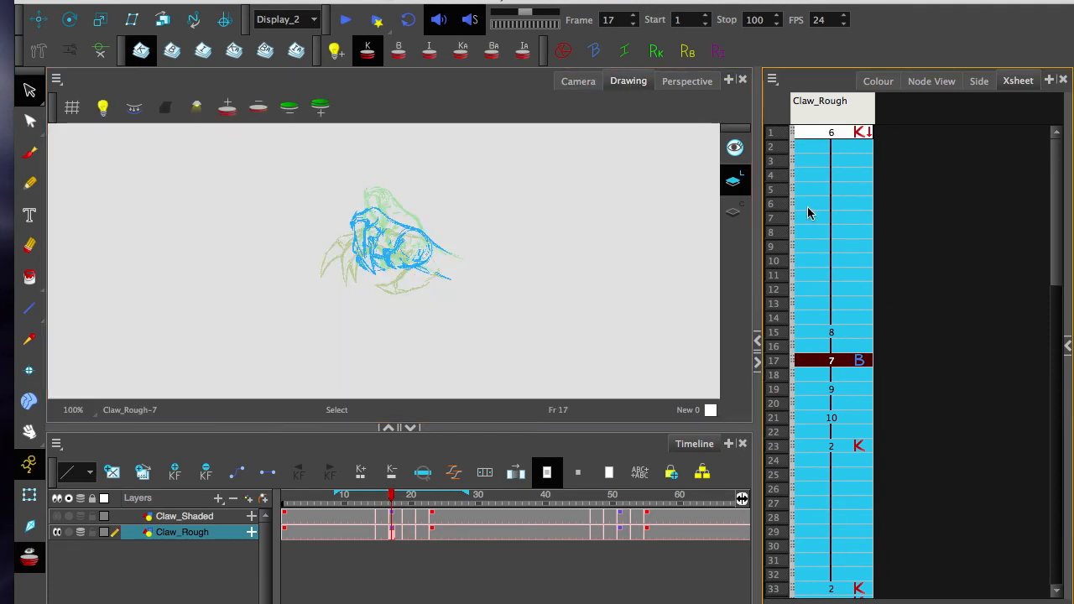